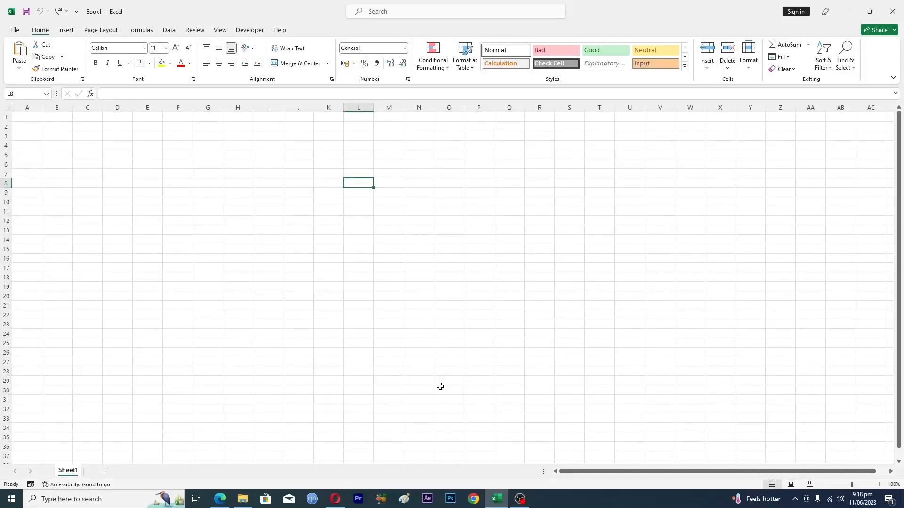
pyautogui.moveTo(488, 24)
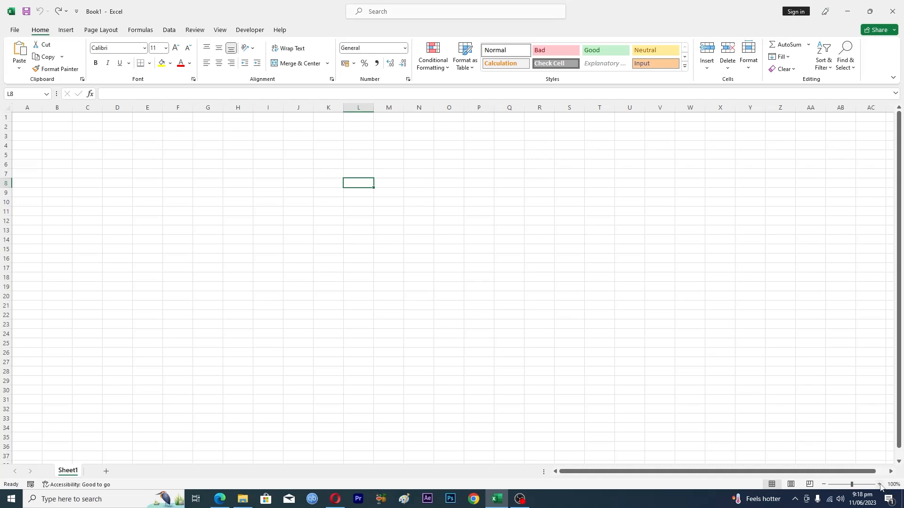
# Zoom the blank worksheet to 140% and select cell C8
pyautogui.click(881, 489)
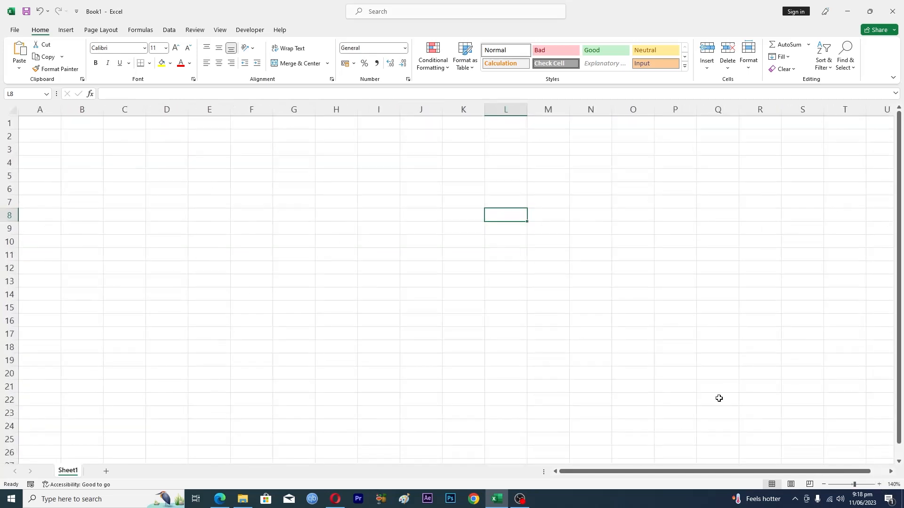
pyautogui.click(124, 214)
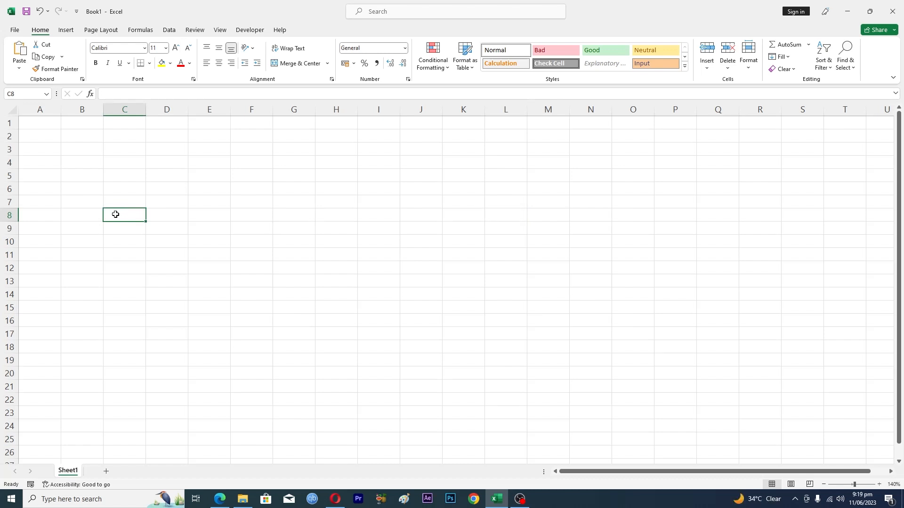
# Enter 'hello' into cell C8 and reselect the cell
pyautogui.write('hello')
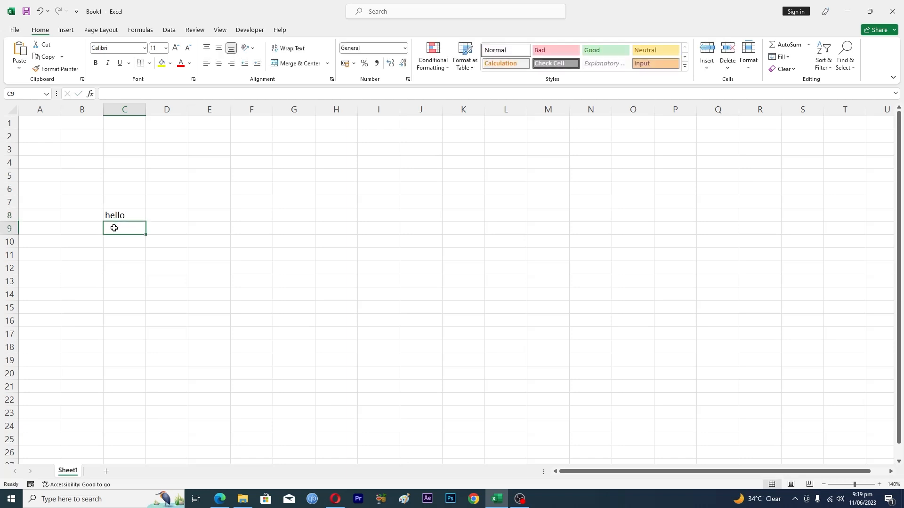
pyautogui.click(124, 215)
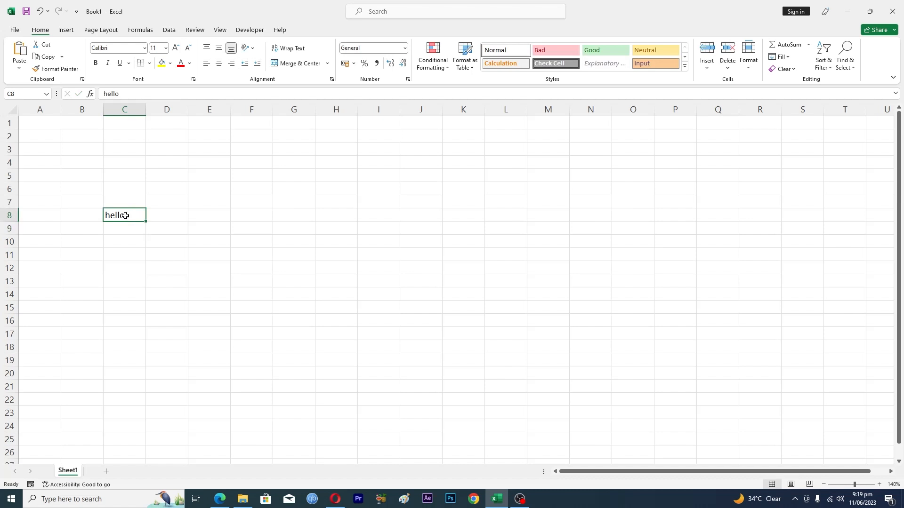
# Add 'world' and 'welcome' on new lines in C8 with Alt+Enter and commit
pyautogui.doubleClick(114, 215)
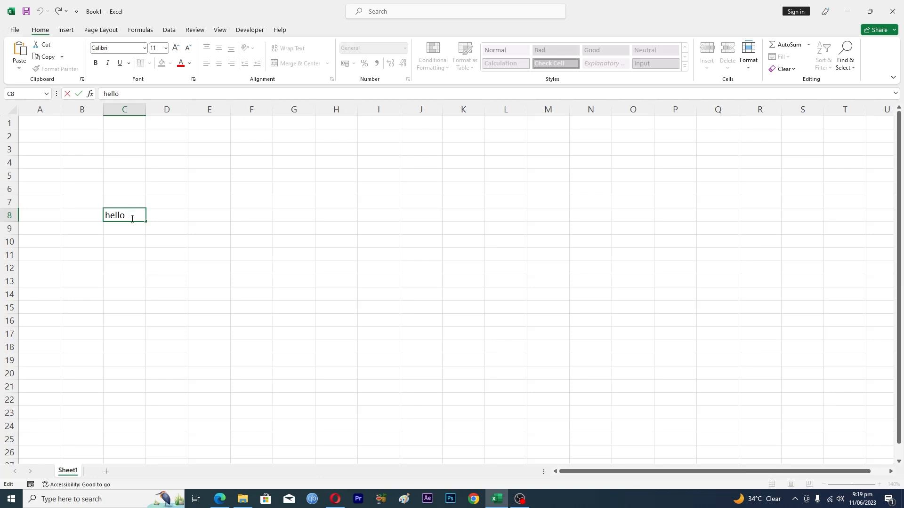
pyautogui.press('alt')
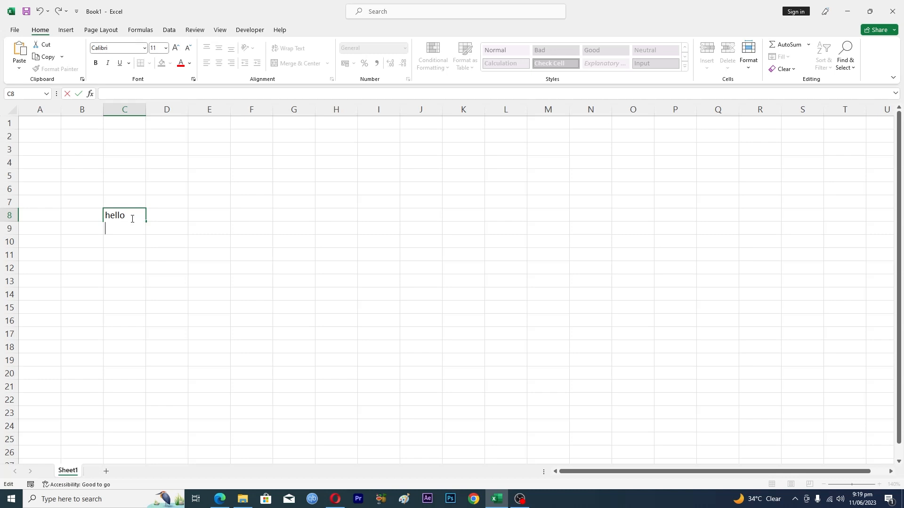
pyautogui.write('world')
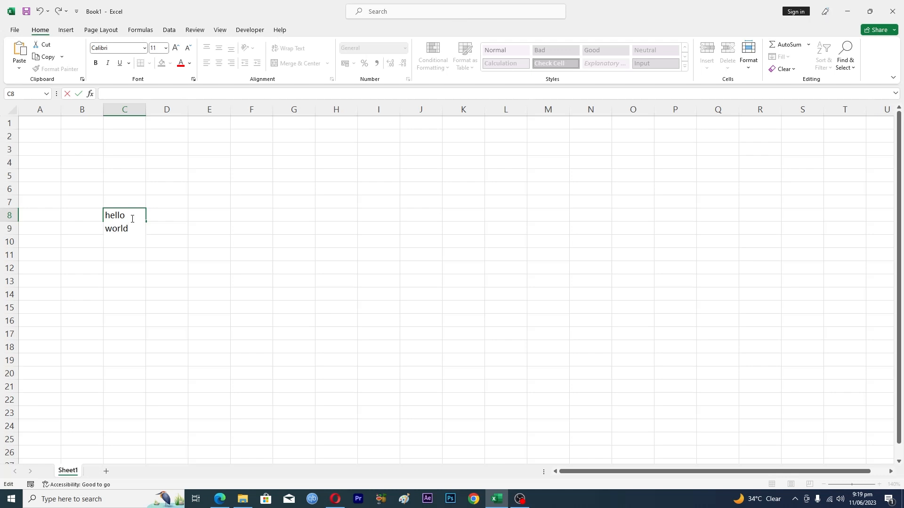
pyautogui.write('wel')
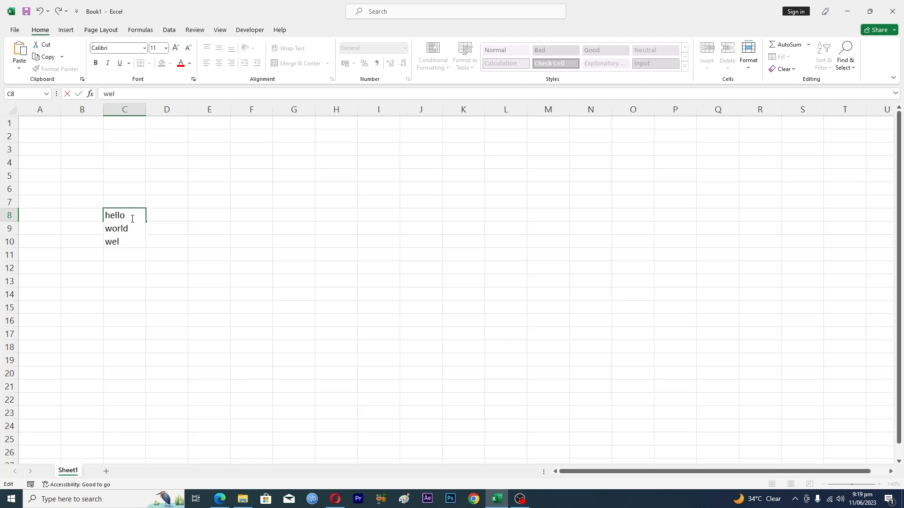
pyautogui.write('come')
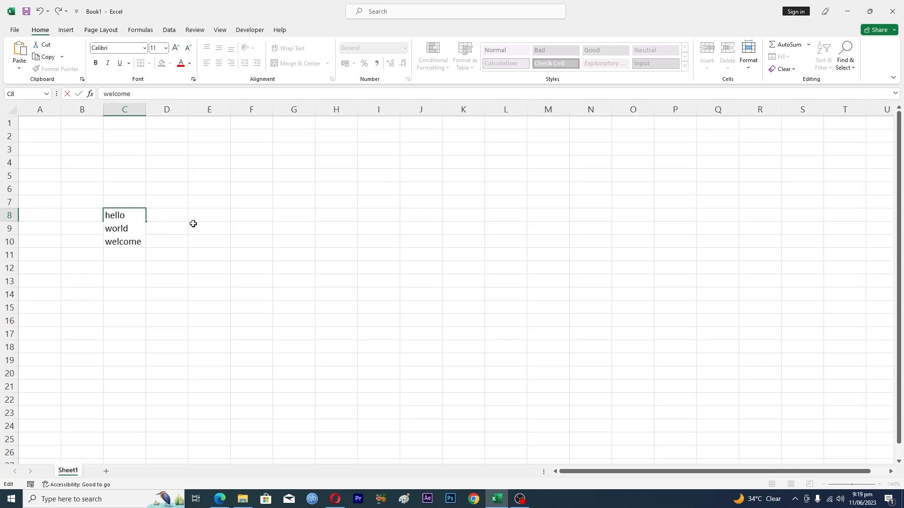
pyautogui.click(209, 228)
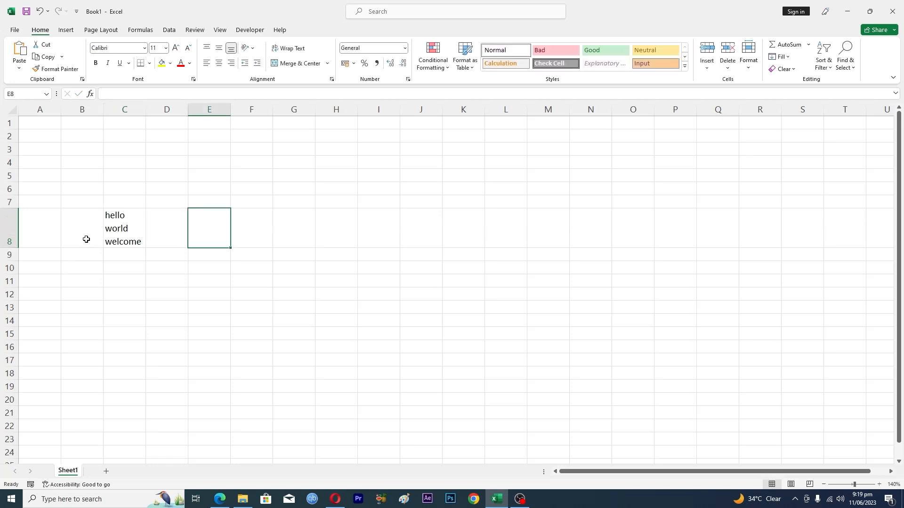
pyautogui.click(124, 228)
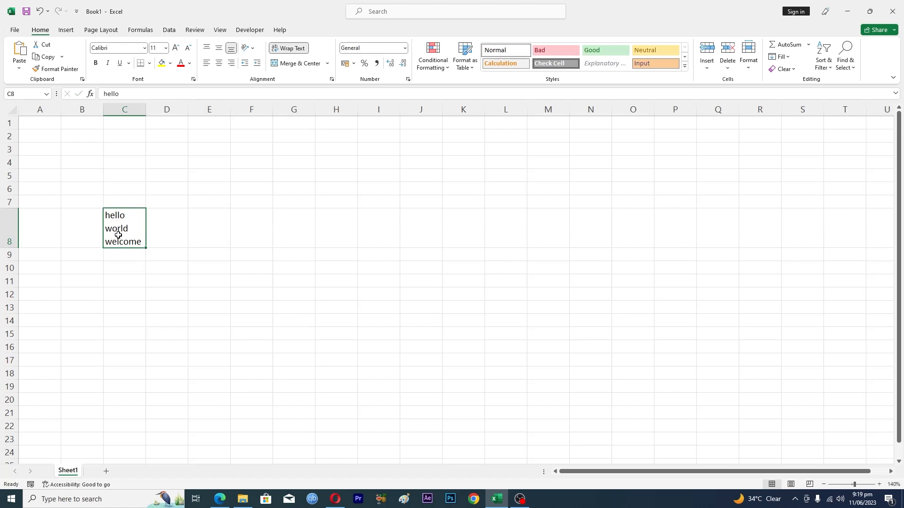
pyautogui.moveTo(116, 215)
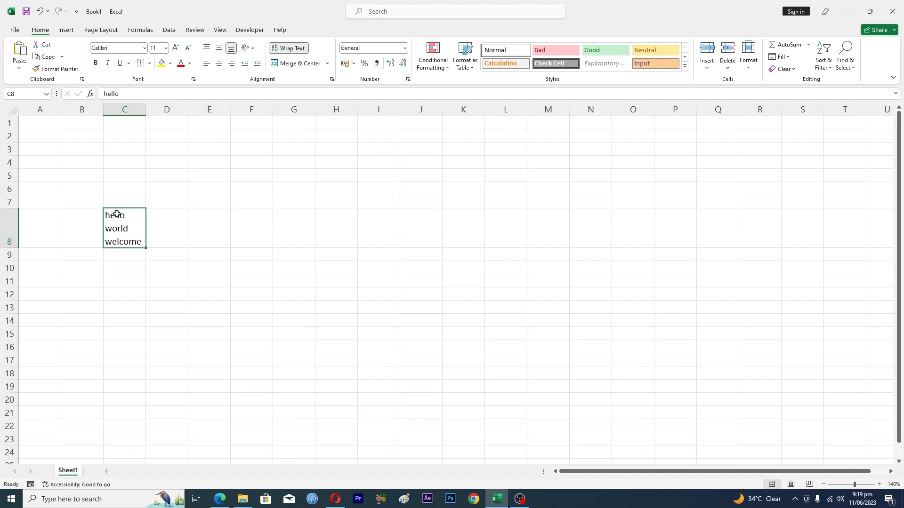
pyautogui.moveTo(232, 231)
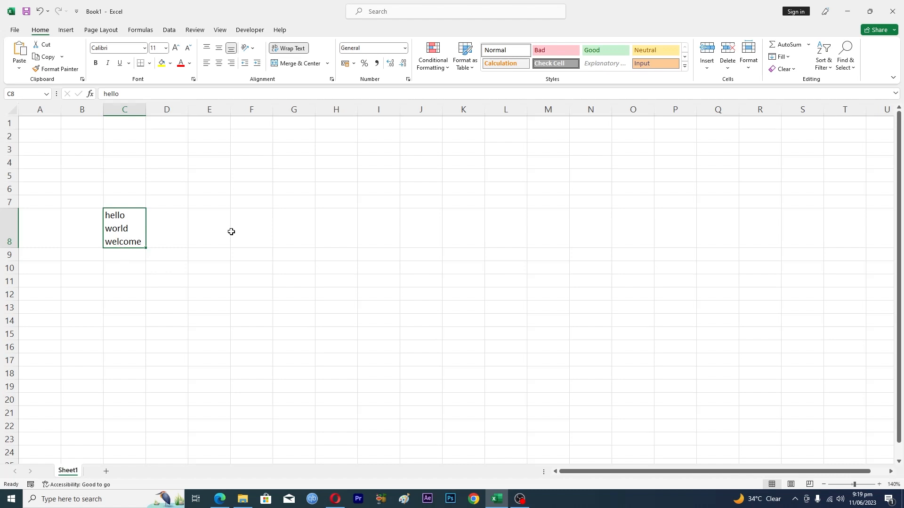
pyautogui.click(250, 228)
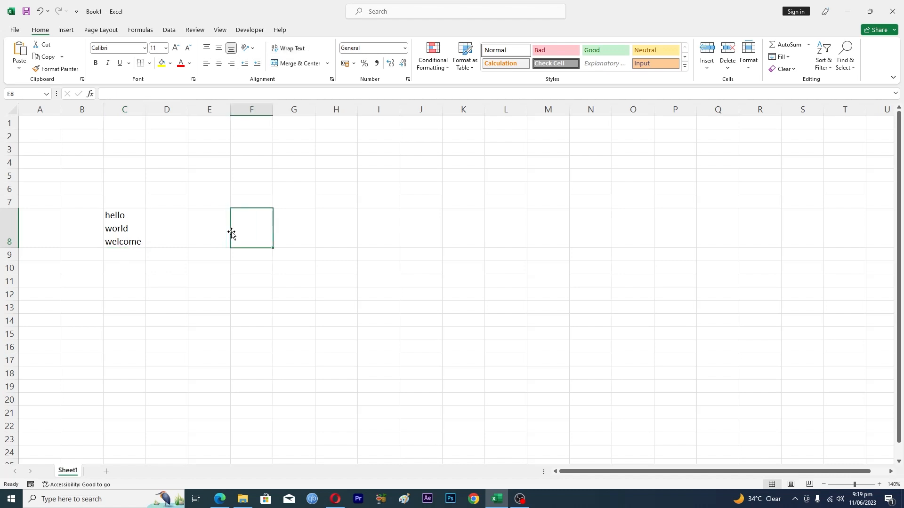
pyautogui.click(379, 228)
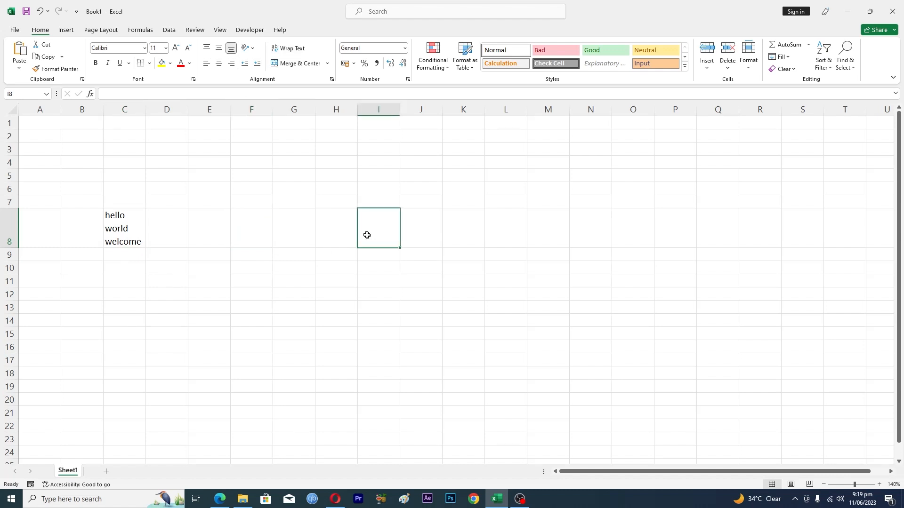